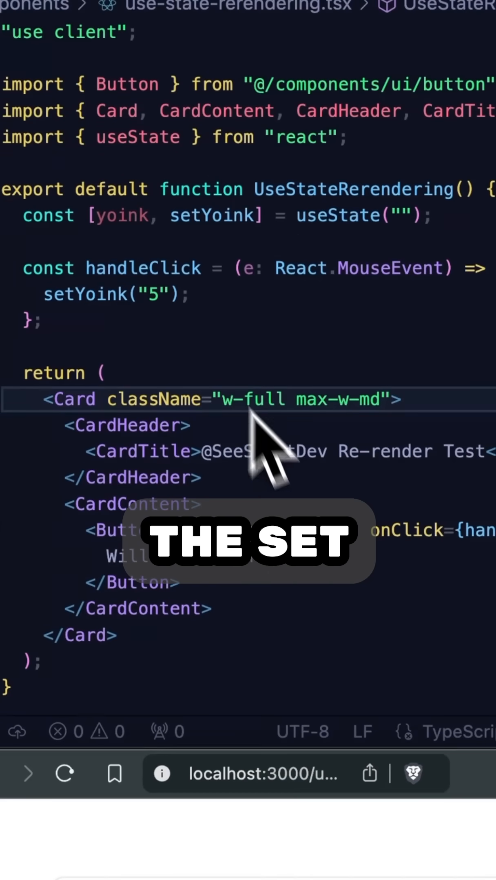
scroll(down, 3)
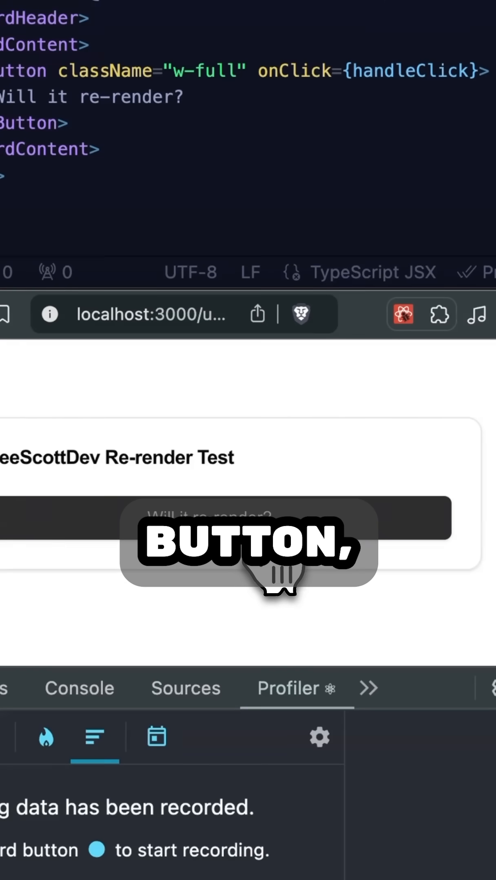